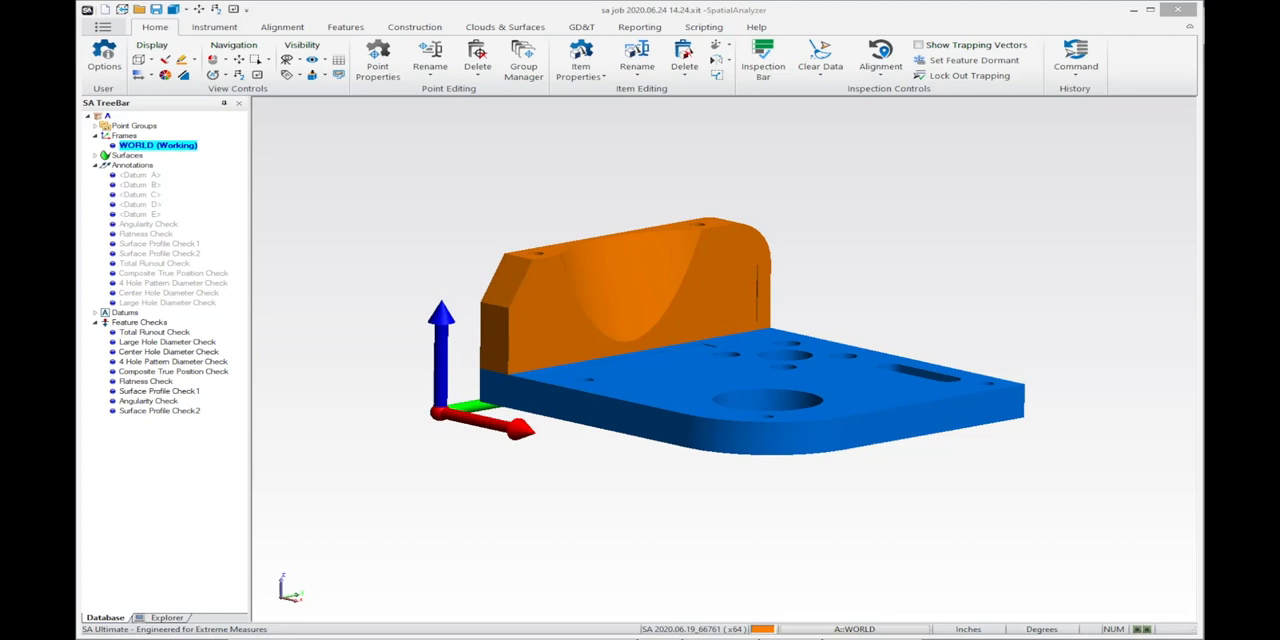
mouse_move(607, 367)
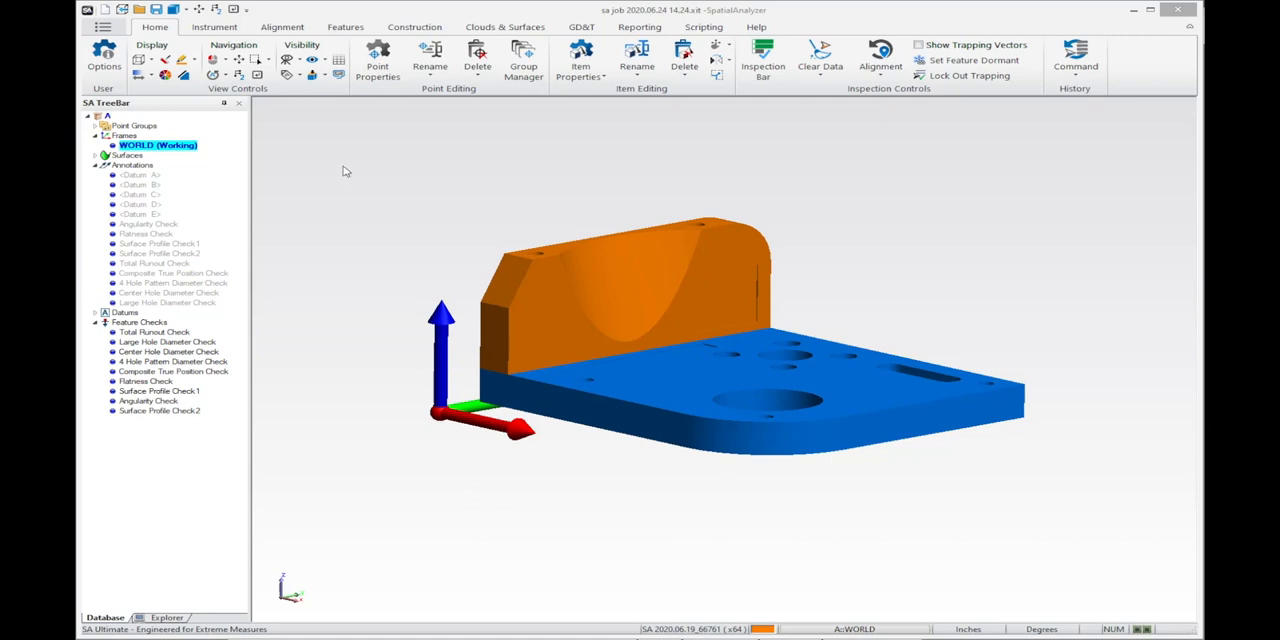
- Expand the view orientation dropdown in the Home ribbon's View Controls group
click(314, 76)
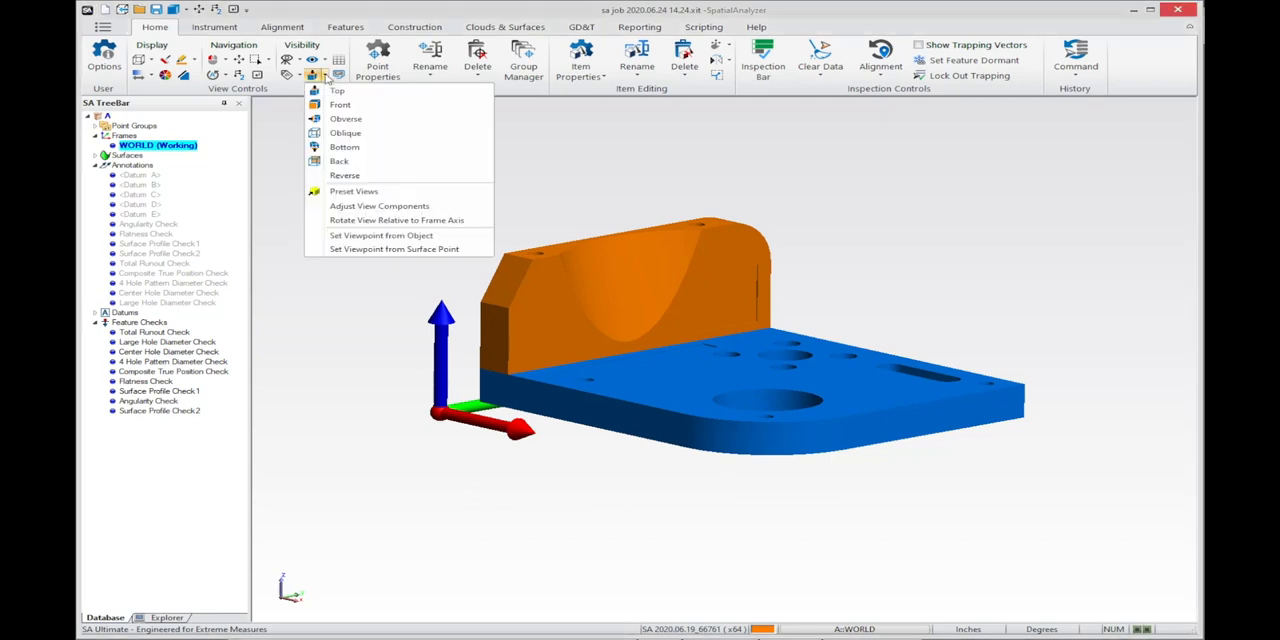
mouse_move(345, 118)
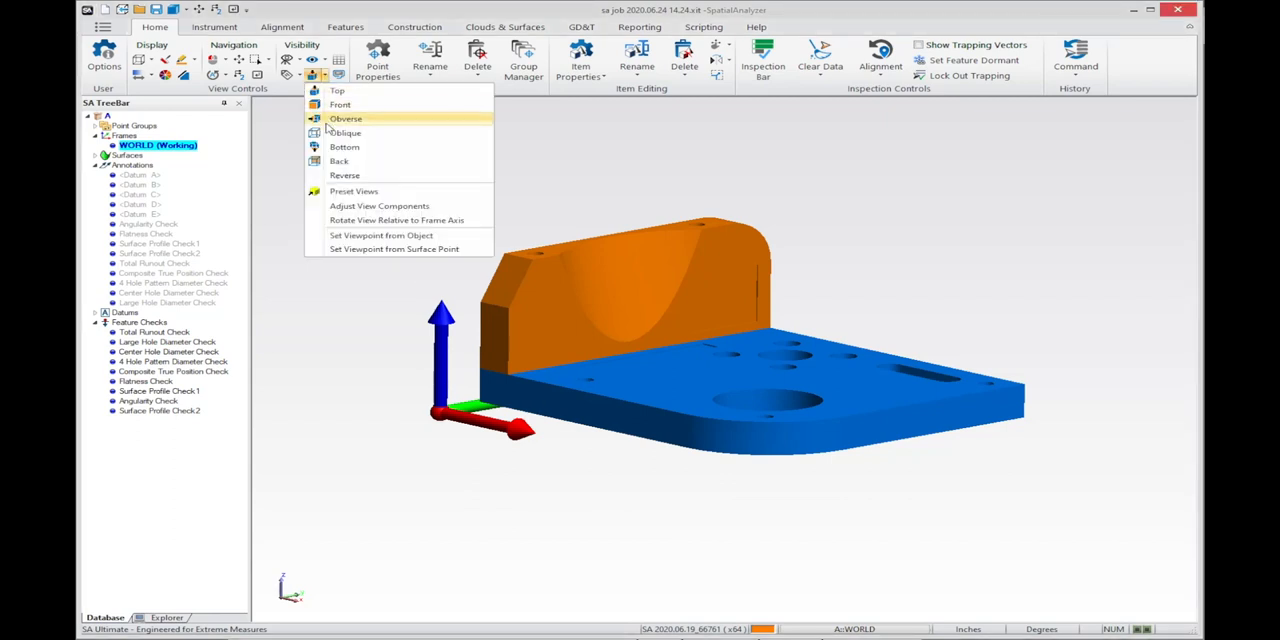
mouse_move(398, 220)
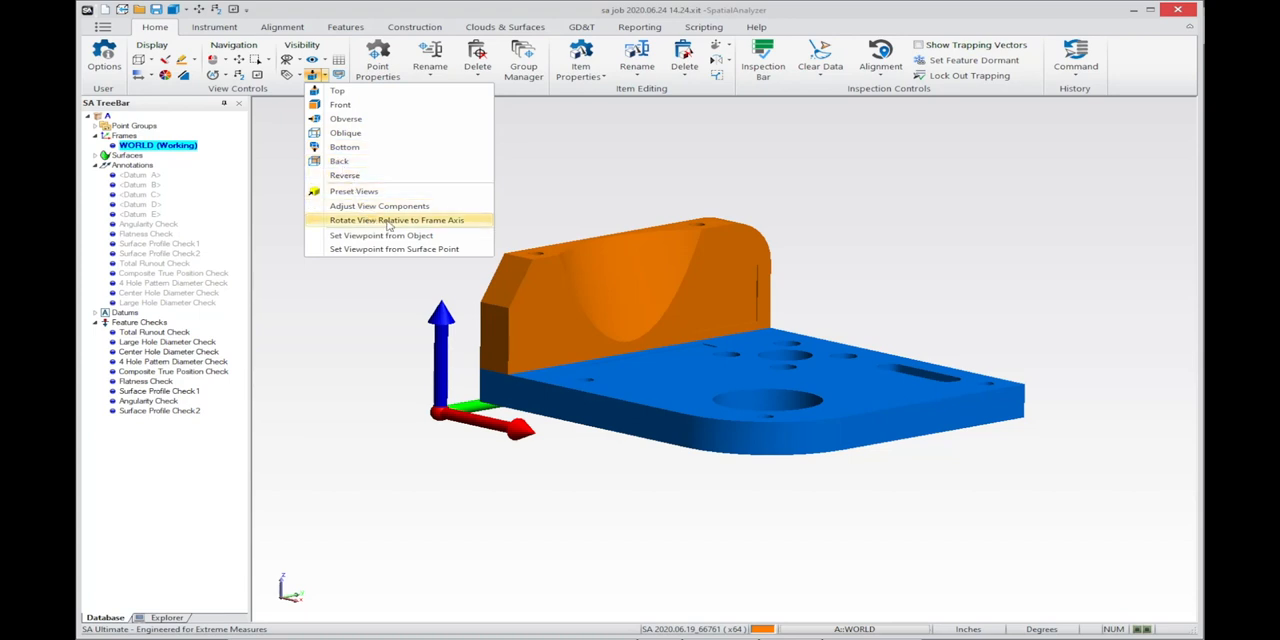
- Rotate the view about the WORLD frame's Z axis, then select the X axis
click(397, 220)
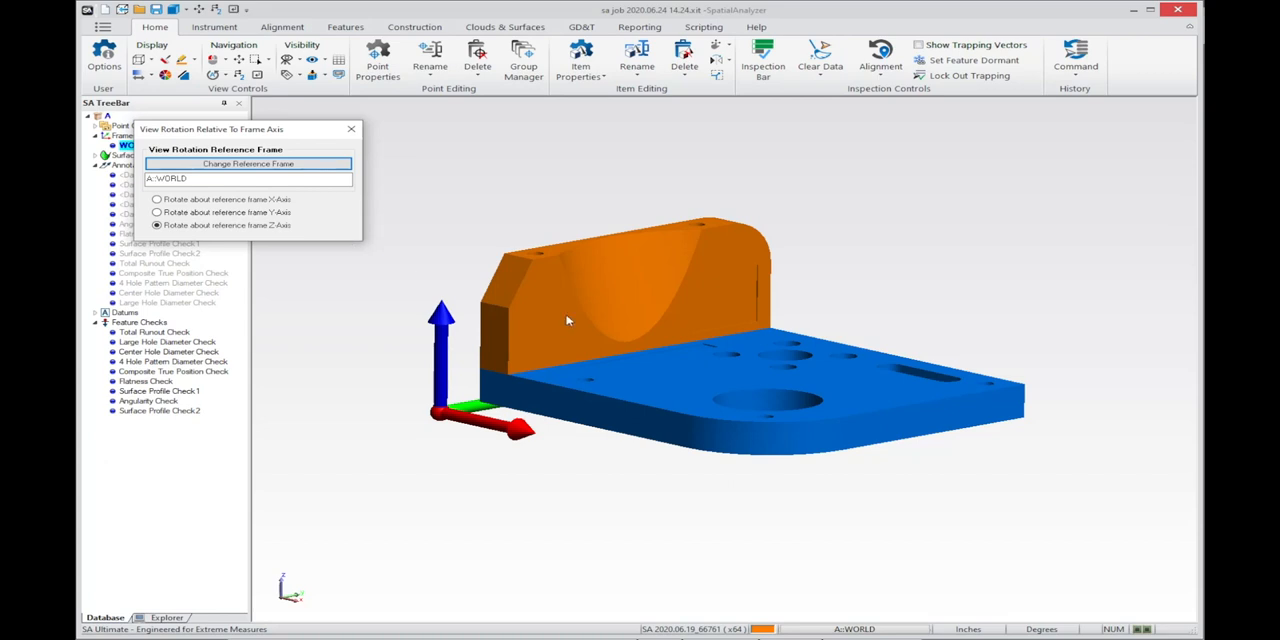
mouse_move(608, 302)
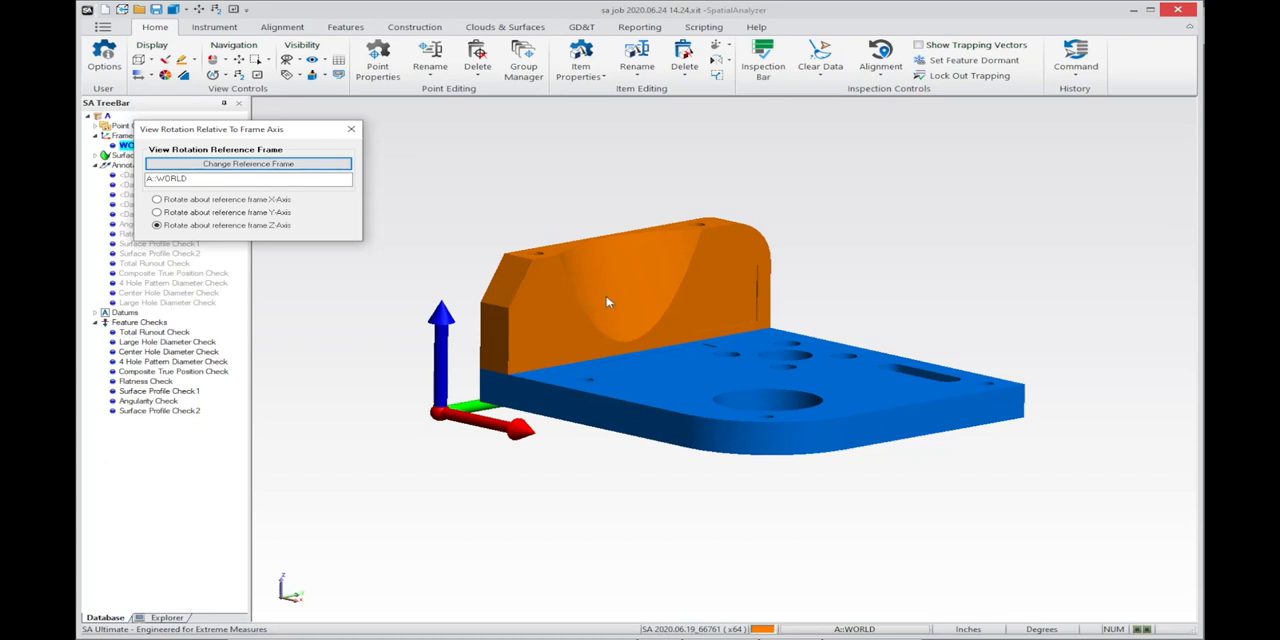
mouse_move(918, 303)
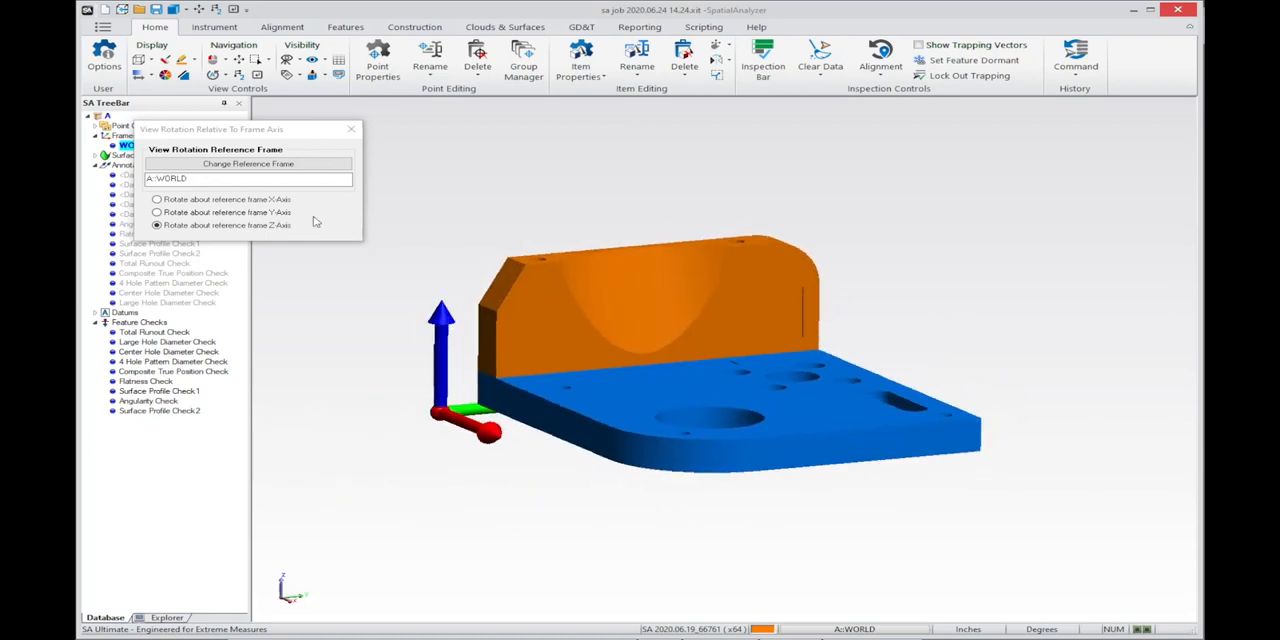
click(156, 199)
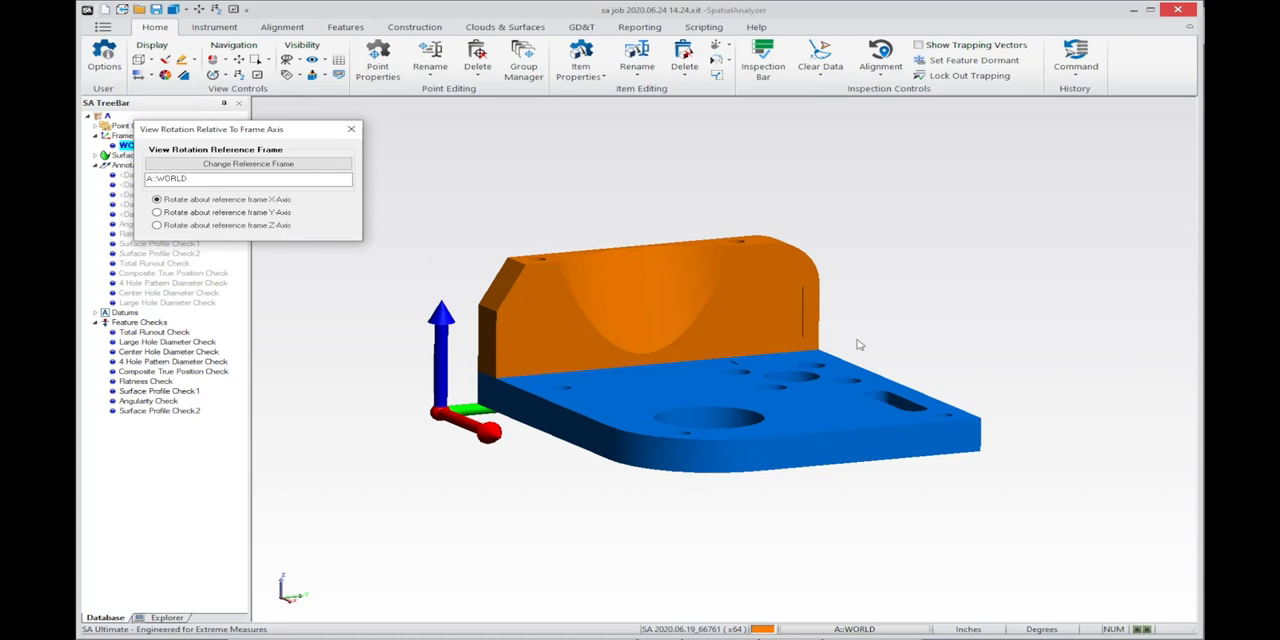